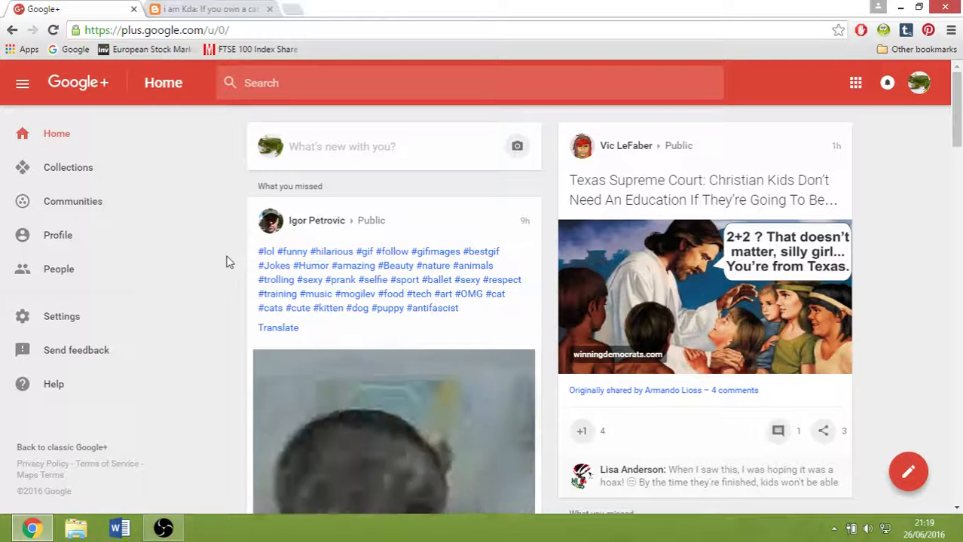
Step: View the cat meme blog post, then return to the Google+ home feed
click(211, 9)
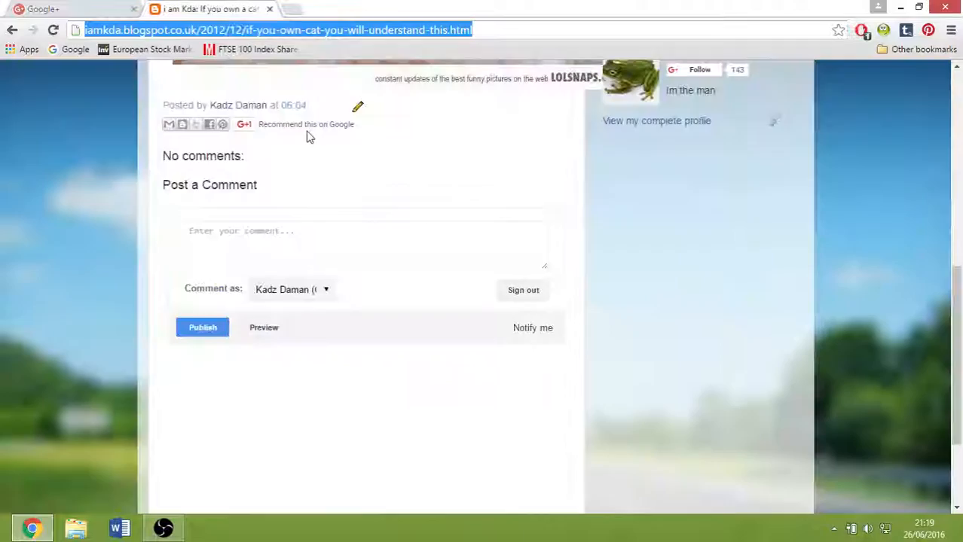
scroll(up, 3)
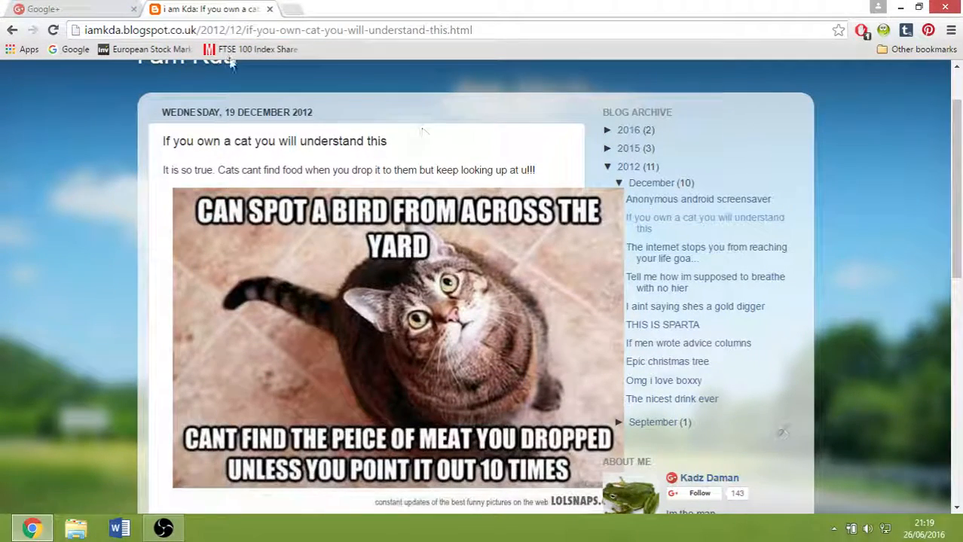
click(68, 9)
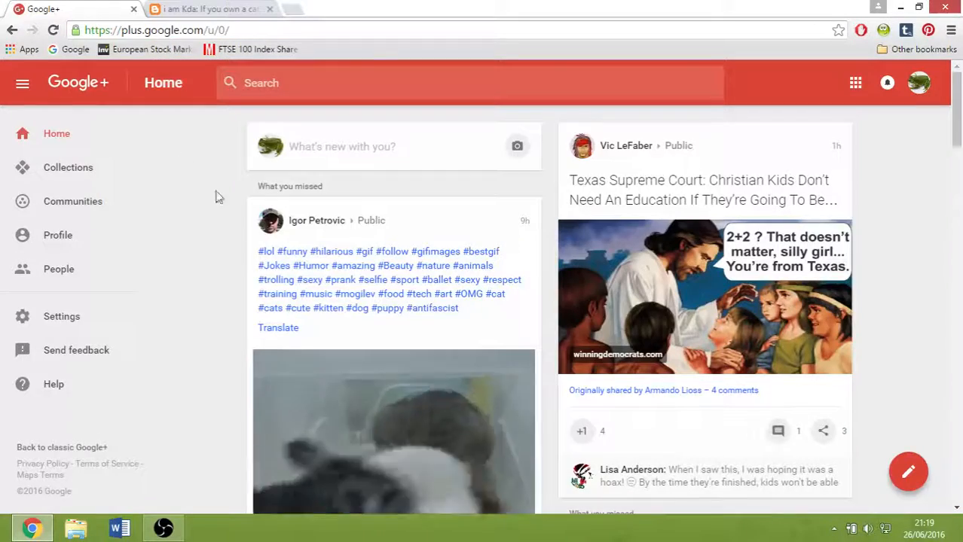
Step: Search Google+ Communities for 'funny' from the Explore search box
click(72, 202)
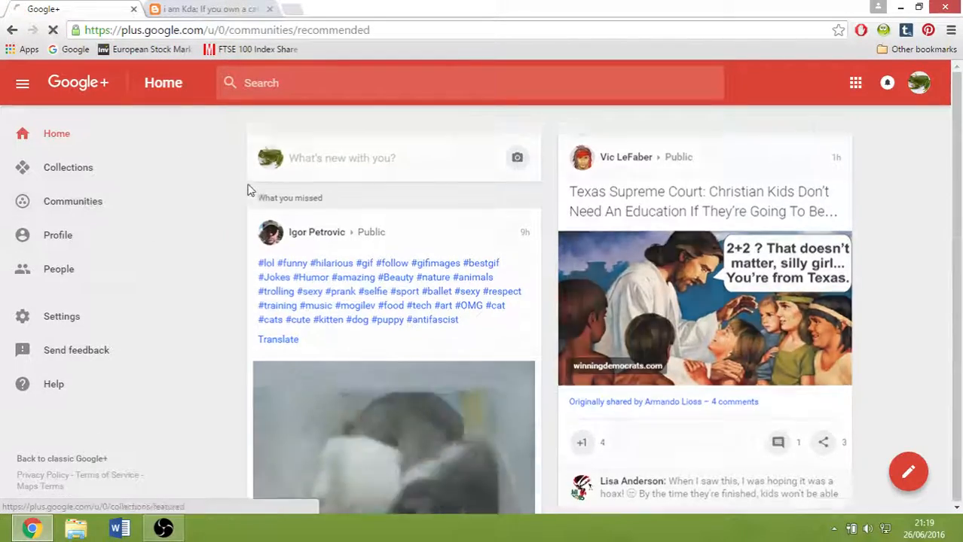
click(73, 202)
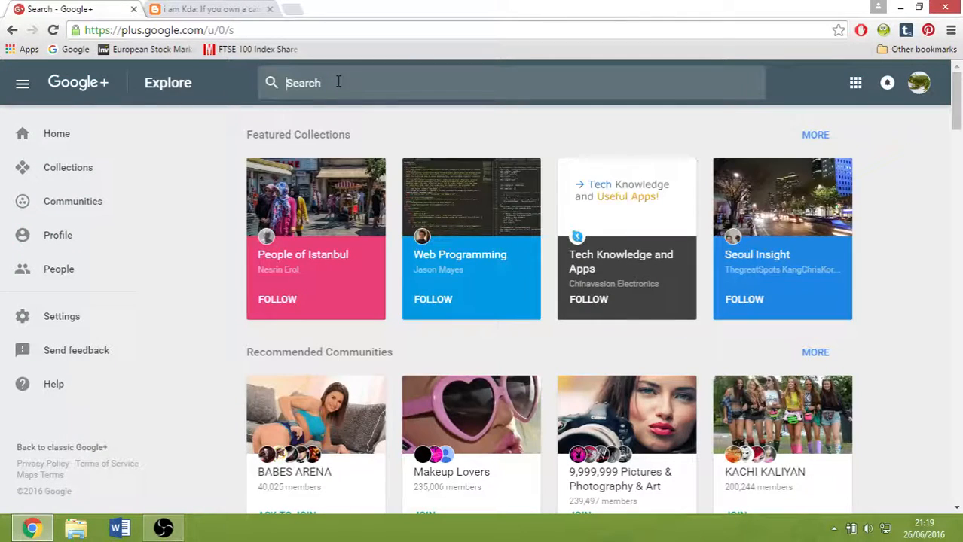
text(funn)
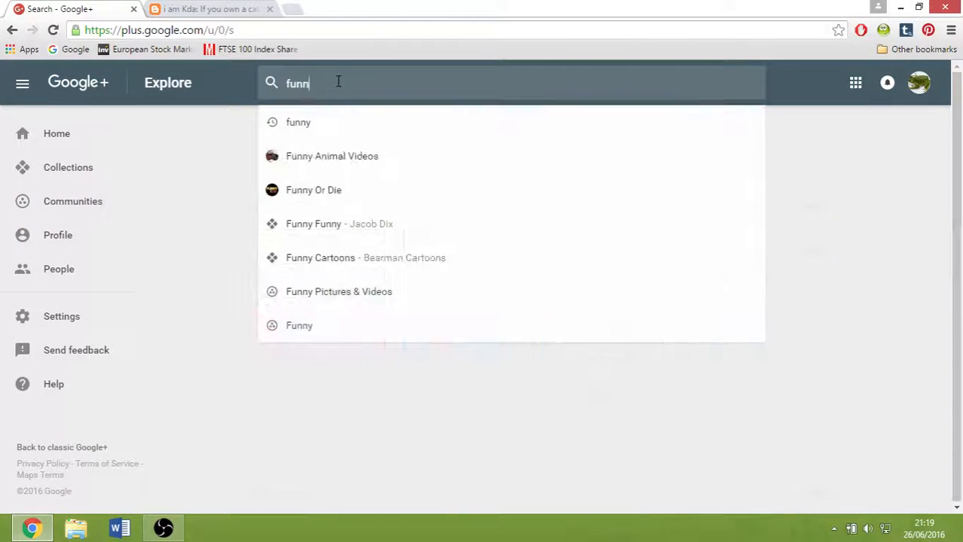
click(298, 122)
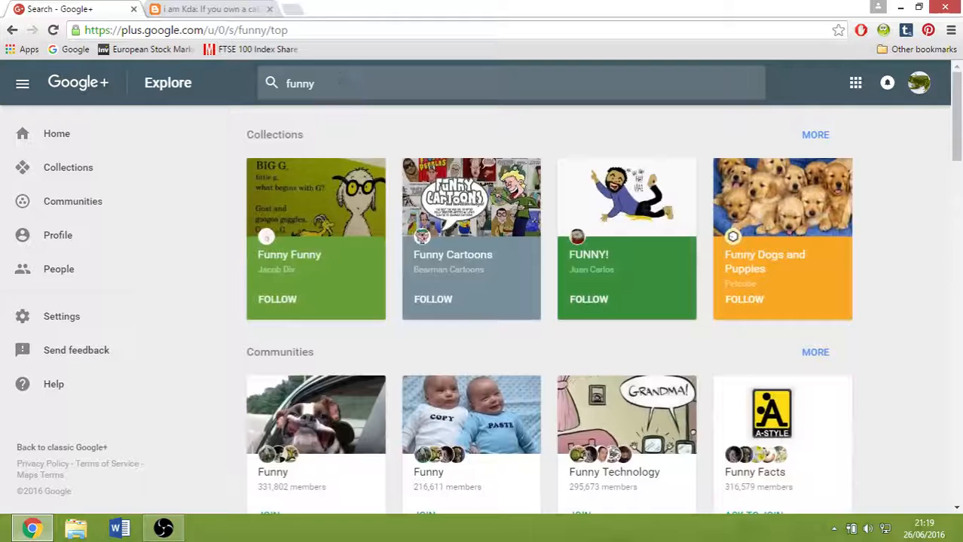
Step: Scroll the funny results down to the joinable Communities list
scroll(down, 3)
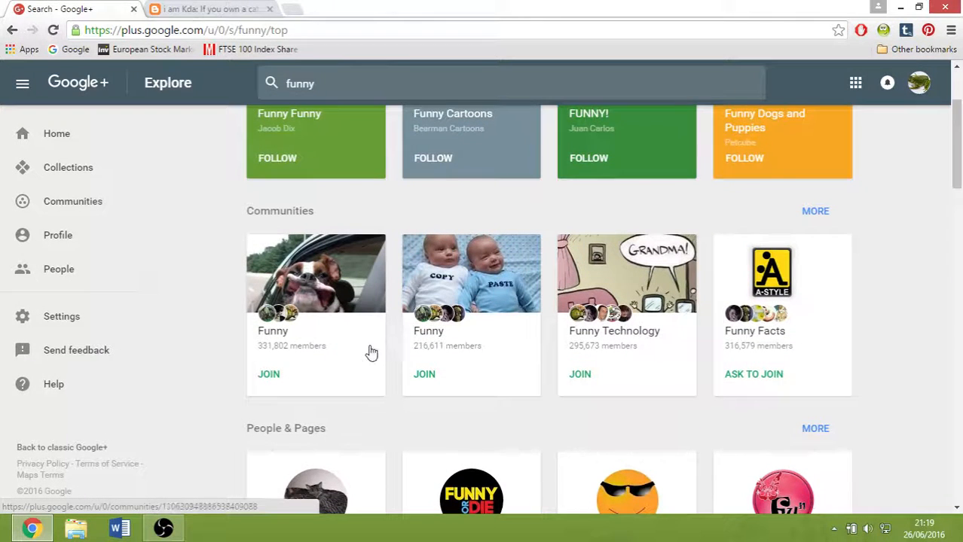
mouse_move(259, 358)
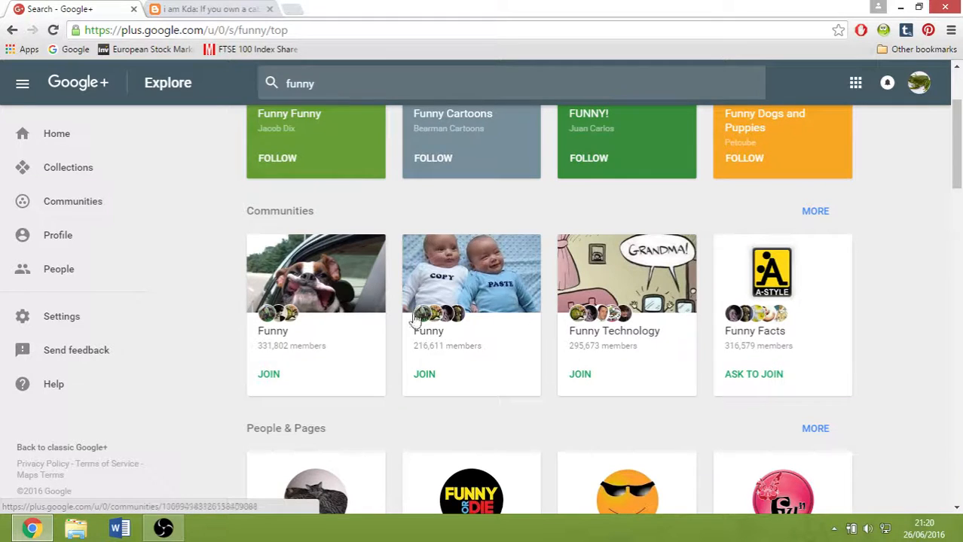
mouse_move(339, 301)
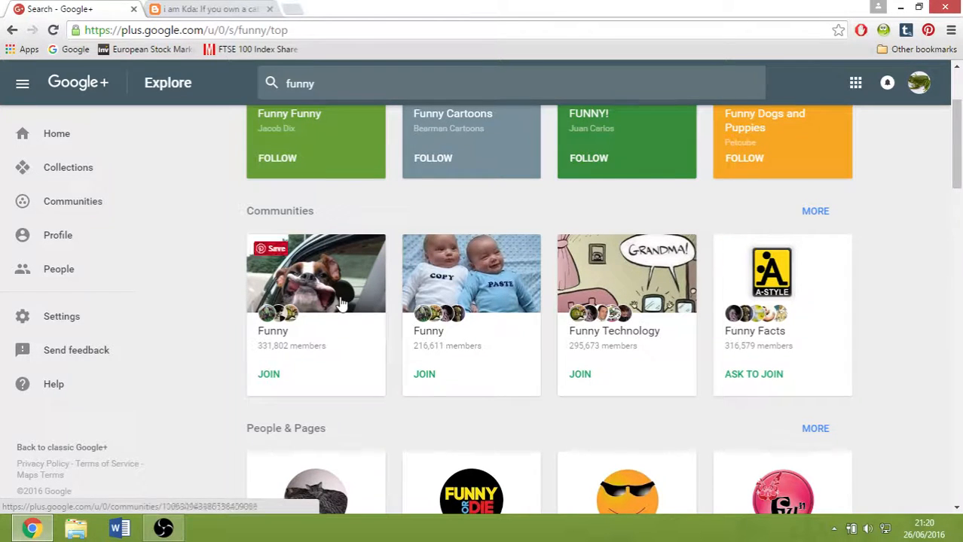
mouse_move(668, 307)
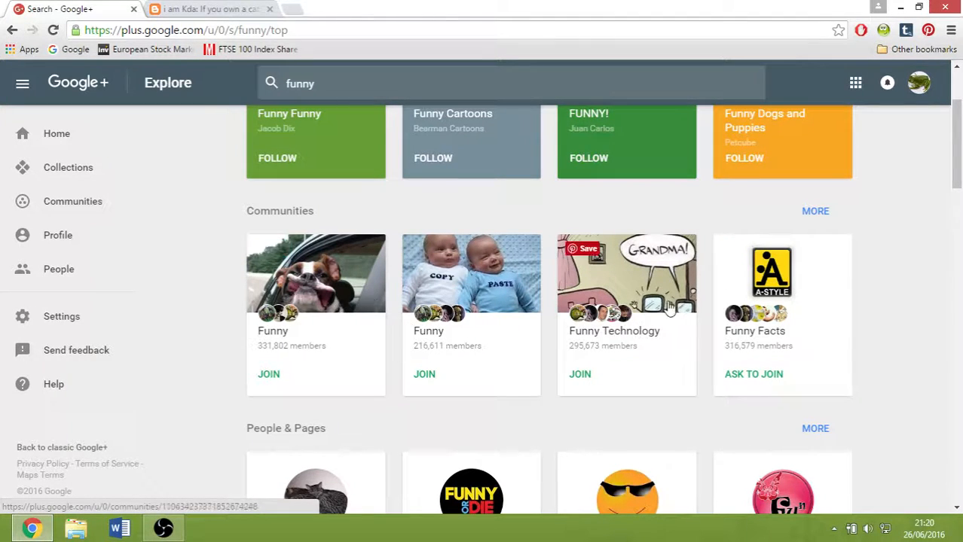
mouse_move(882, 315)
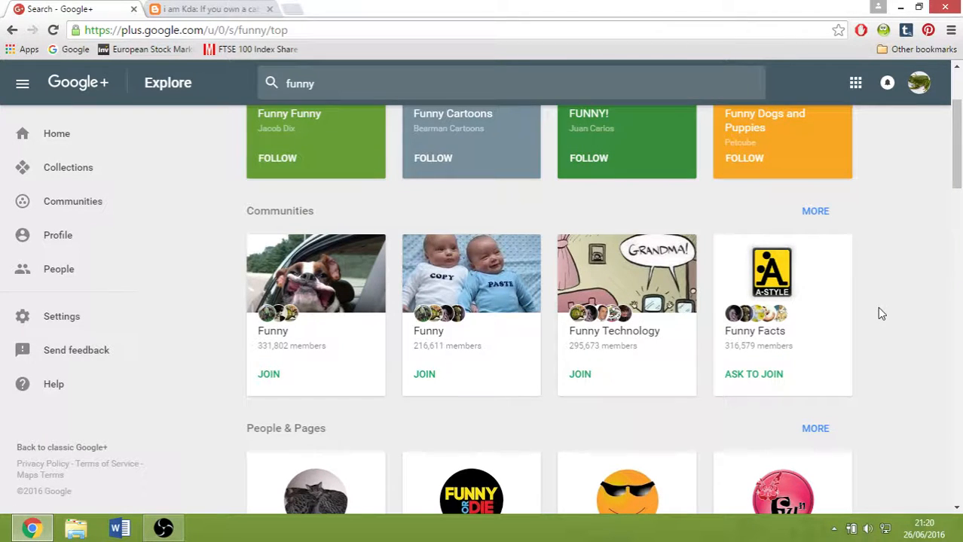
mouse_move(529, 349)
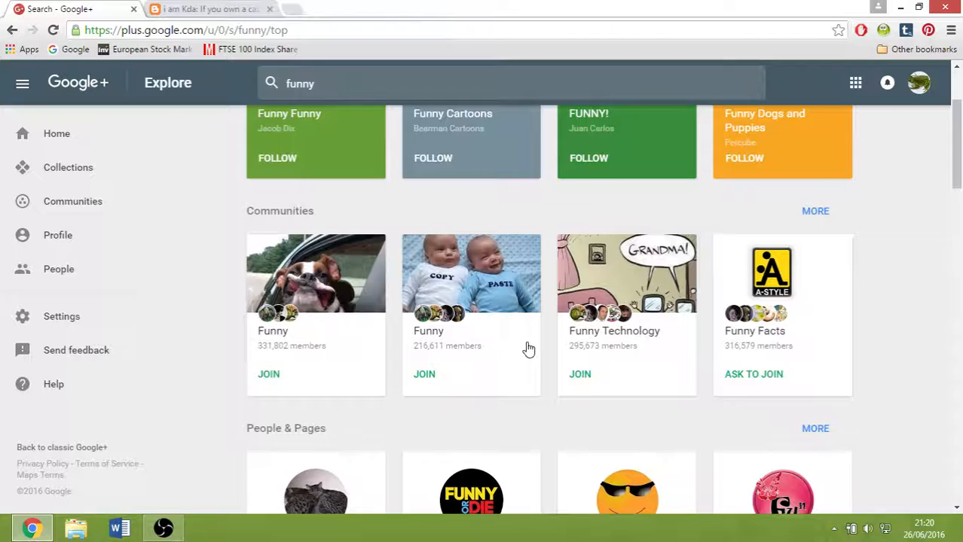
mouse_move(570, 383)
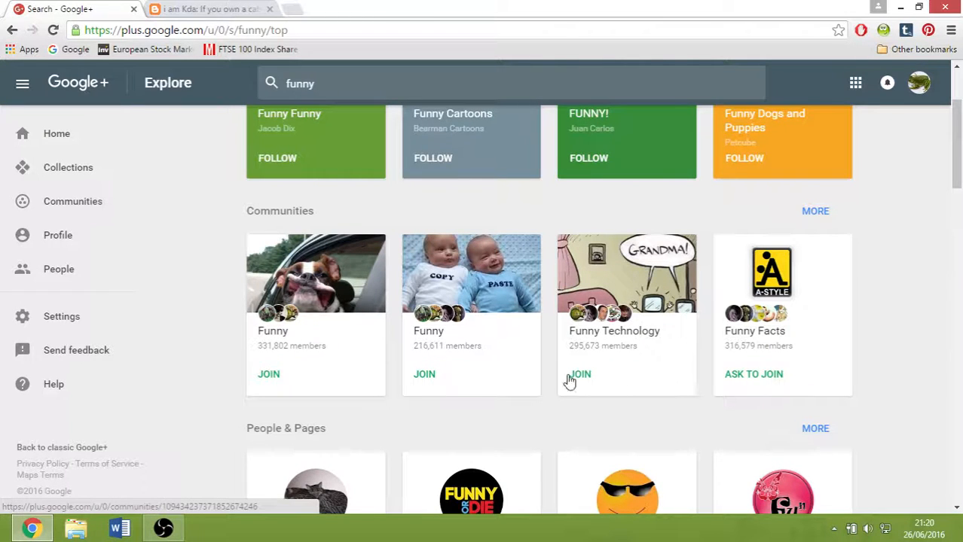
mouse_move(735, 383)
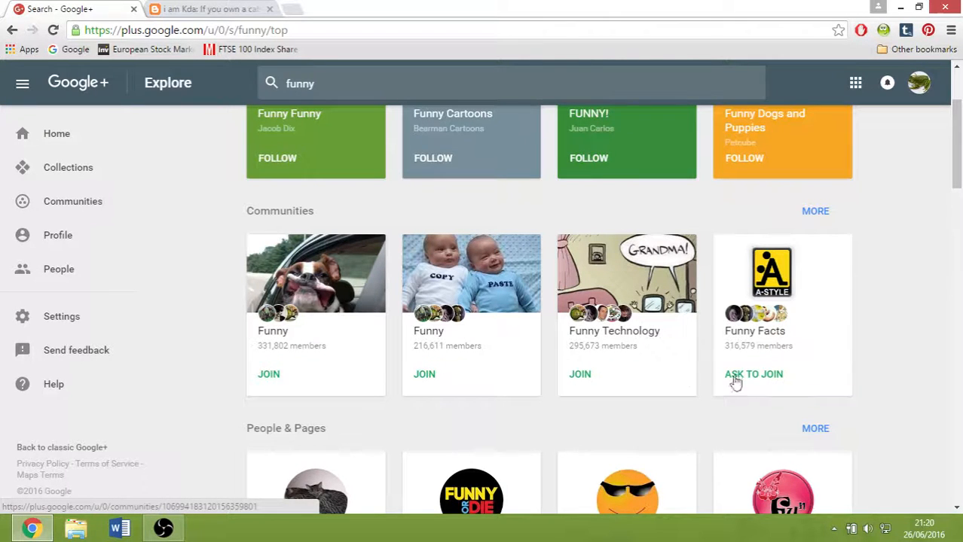
mouse_move(744, 377)
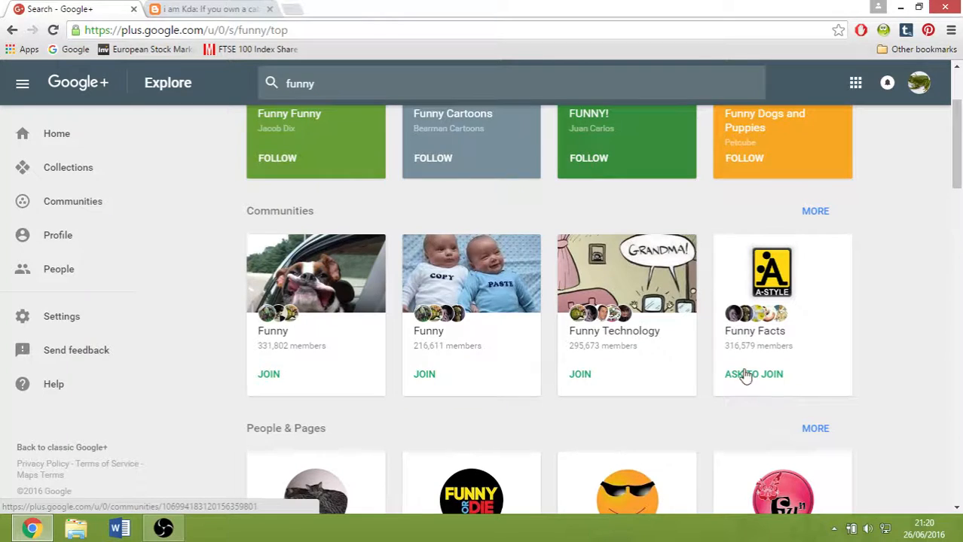
mouse_move(283, 384)
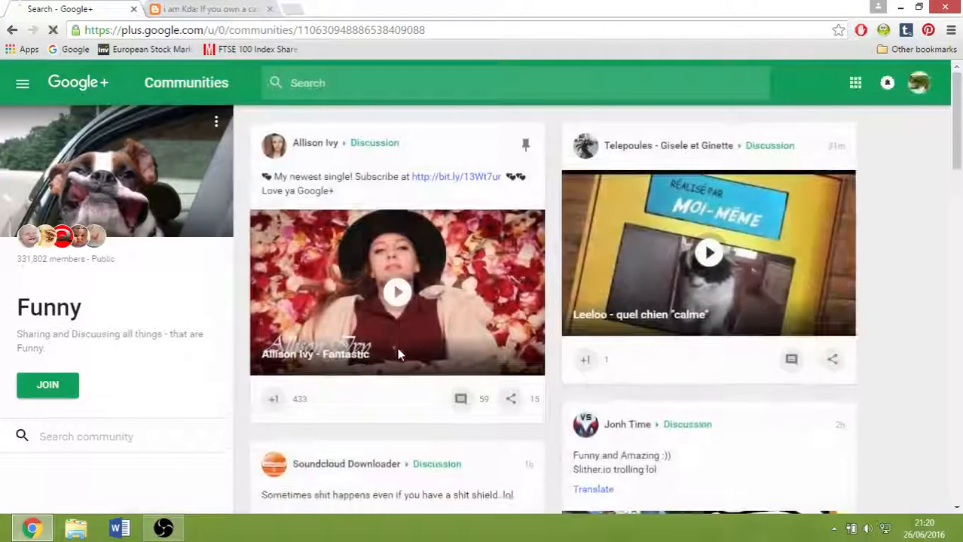
Step: Join the Funny community and start a new post with the cat meme blog link
click(46, 386)
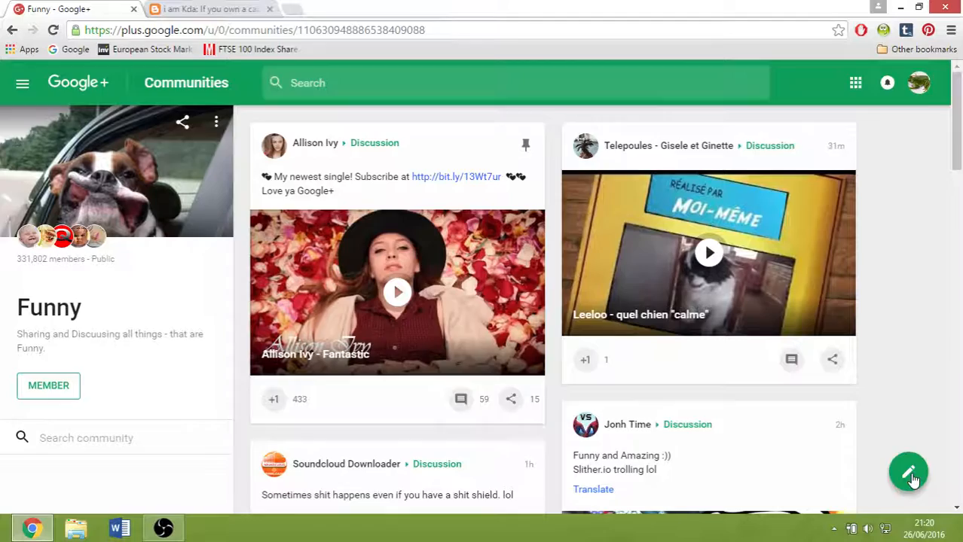
click(907, 473)
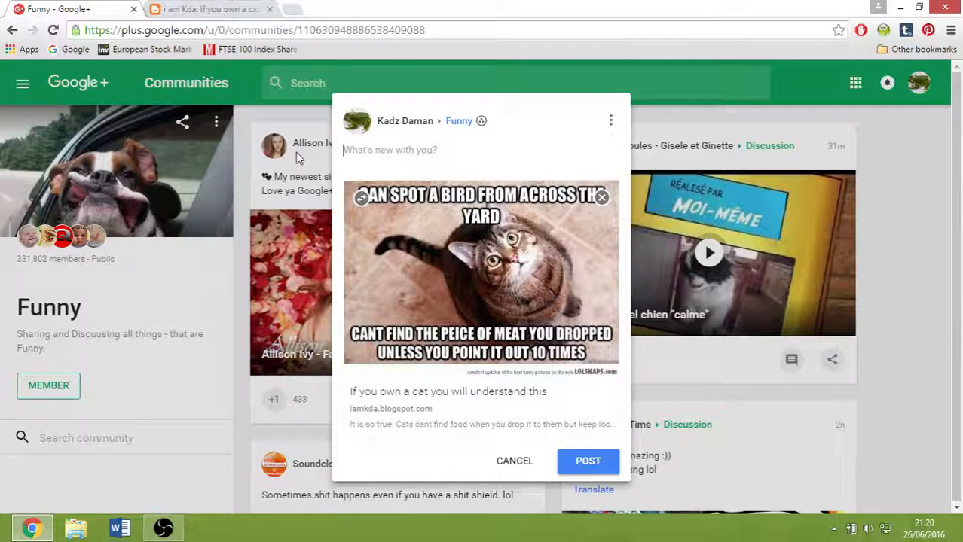
Step: Caption the post 'Funny cat pic' and publish it to the Funny community
text(Funny)
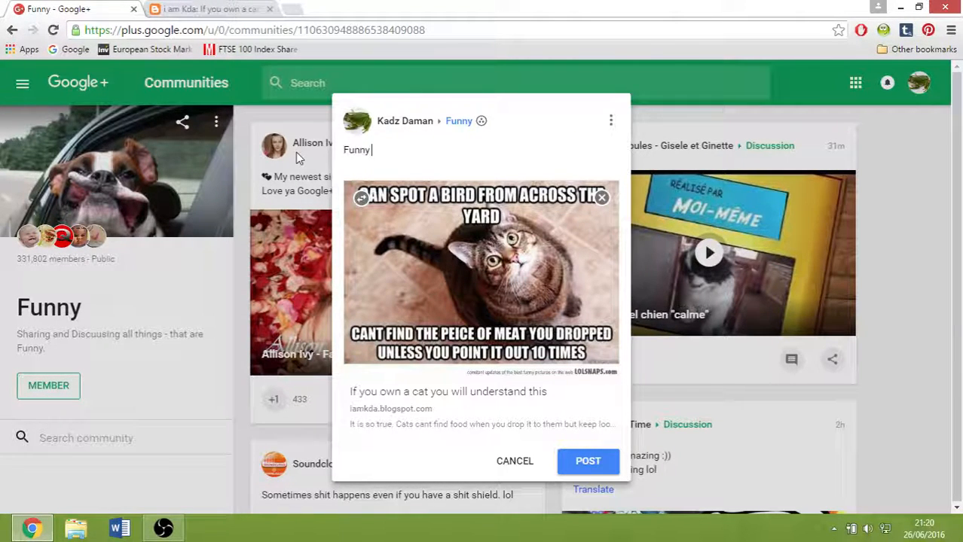
text(cat pic!)
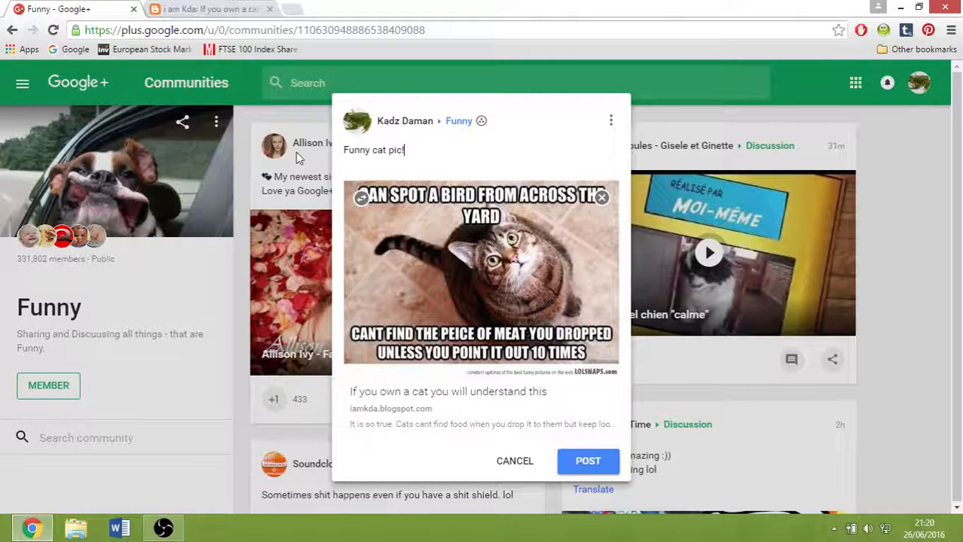
mouse_move(587, 461)
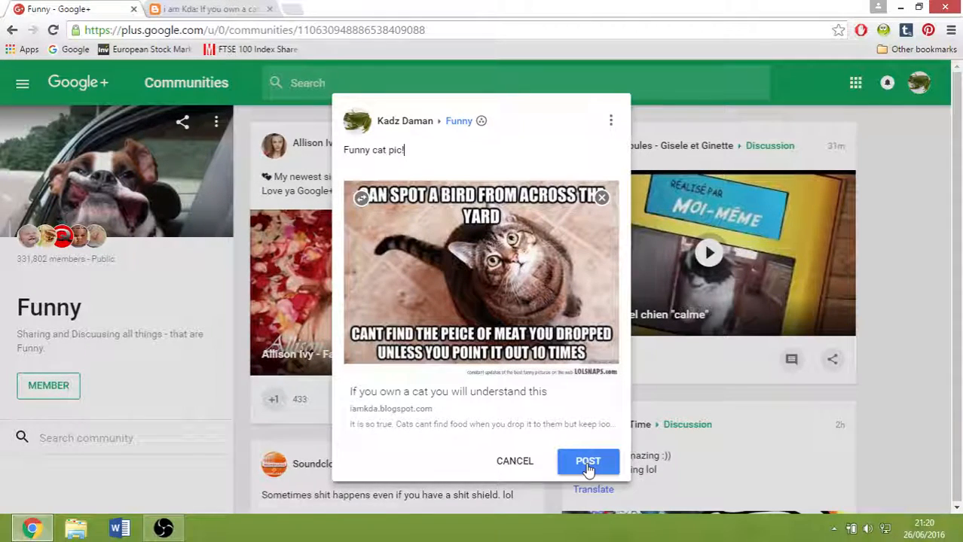
click(587, 461)
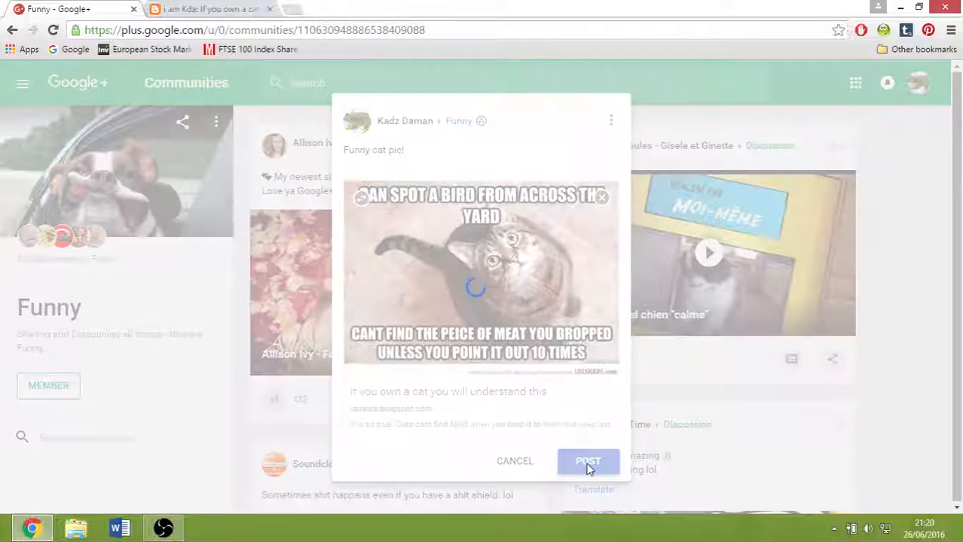
click(588, 461)
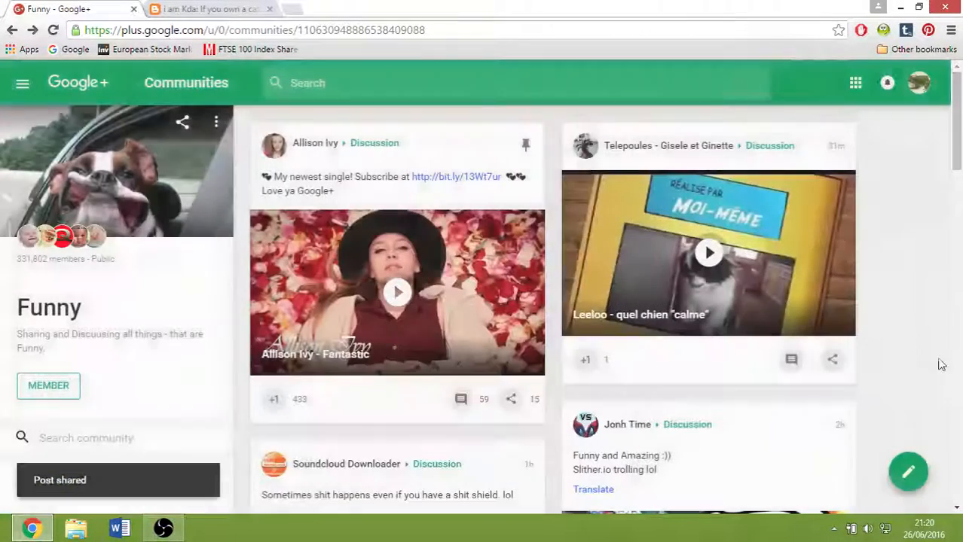
click(53, 30)
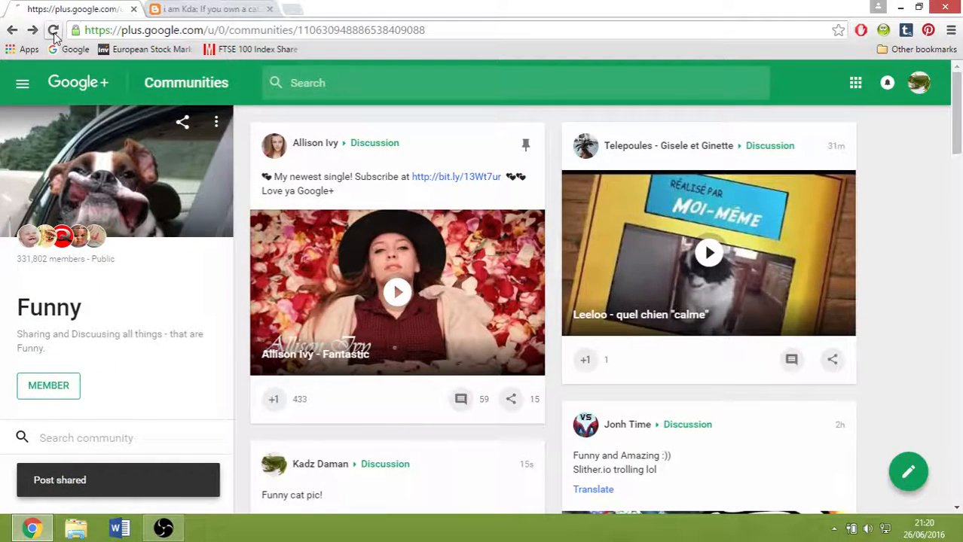
Step: Reload the community feed to see the new post, then view a member's profile
click(53, 30)
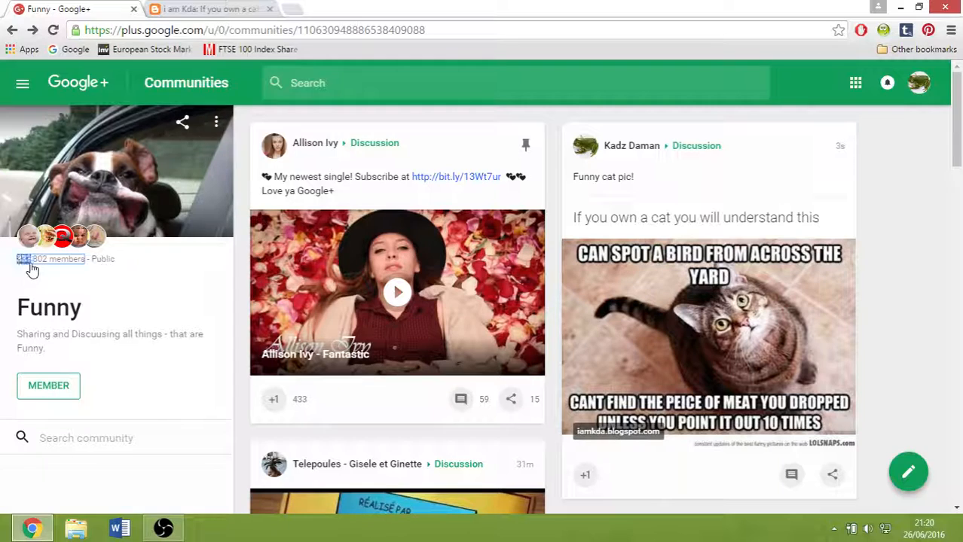
click(59, 259)
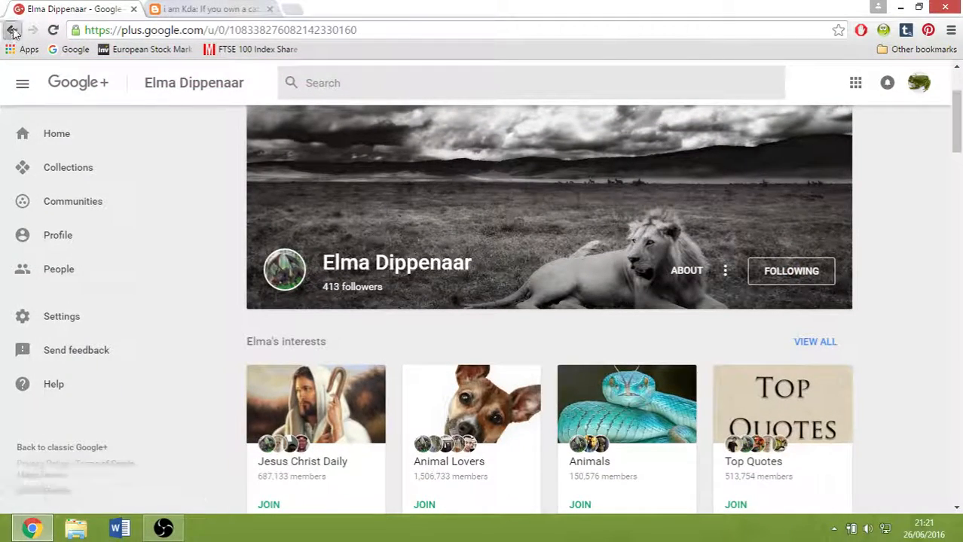
Step: Return to the Funny community and +1 the pinned music video post (now 434)
click(12, 30)
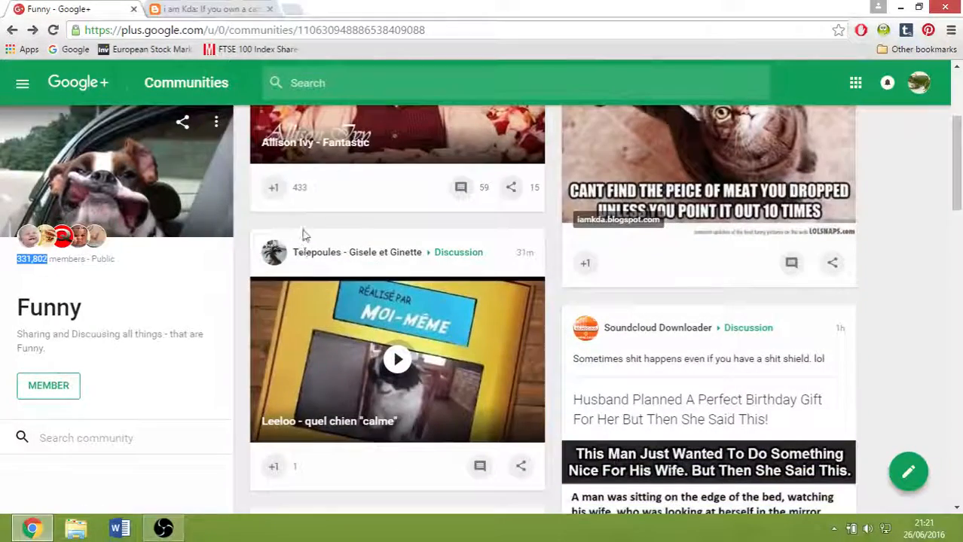
click(274, 187)
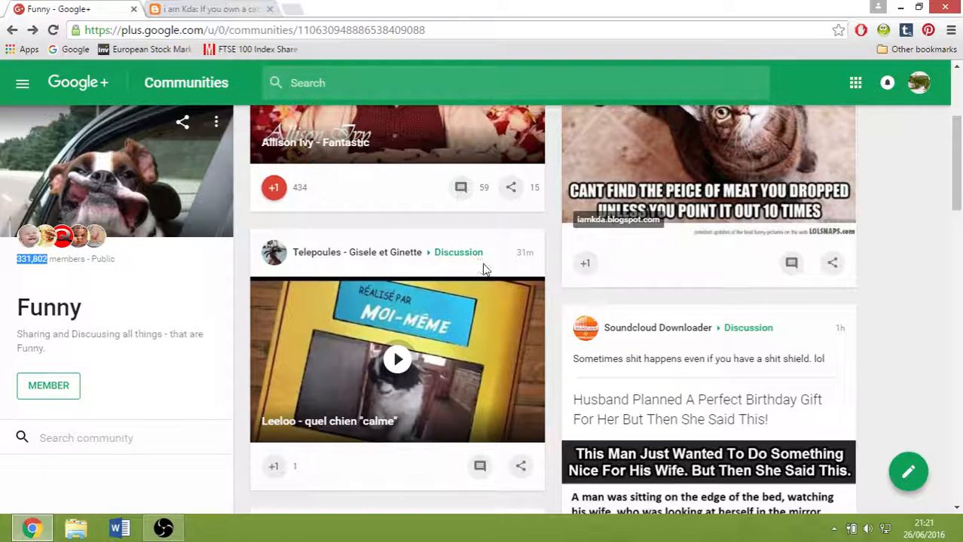
mouse_move(461, 186)
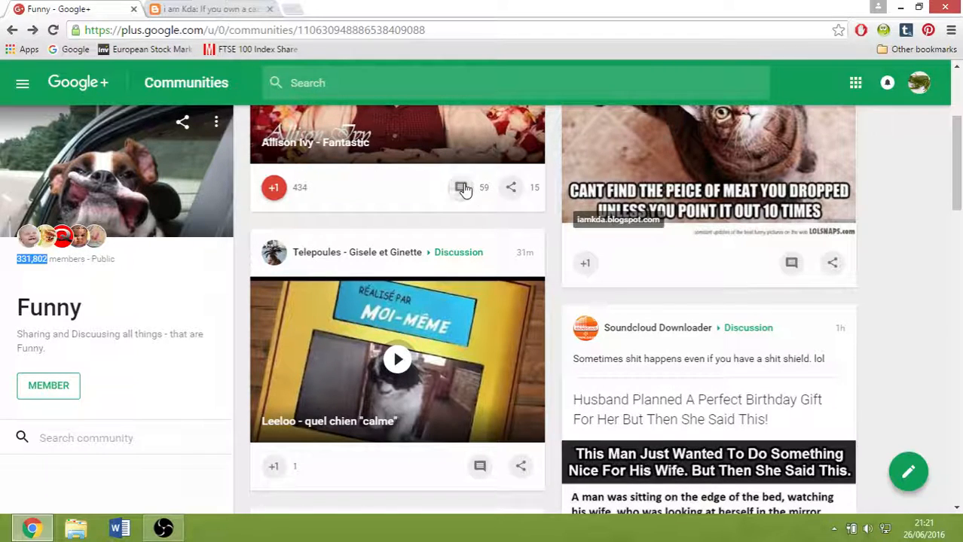